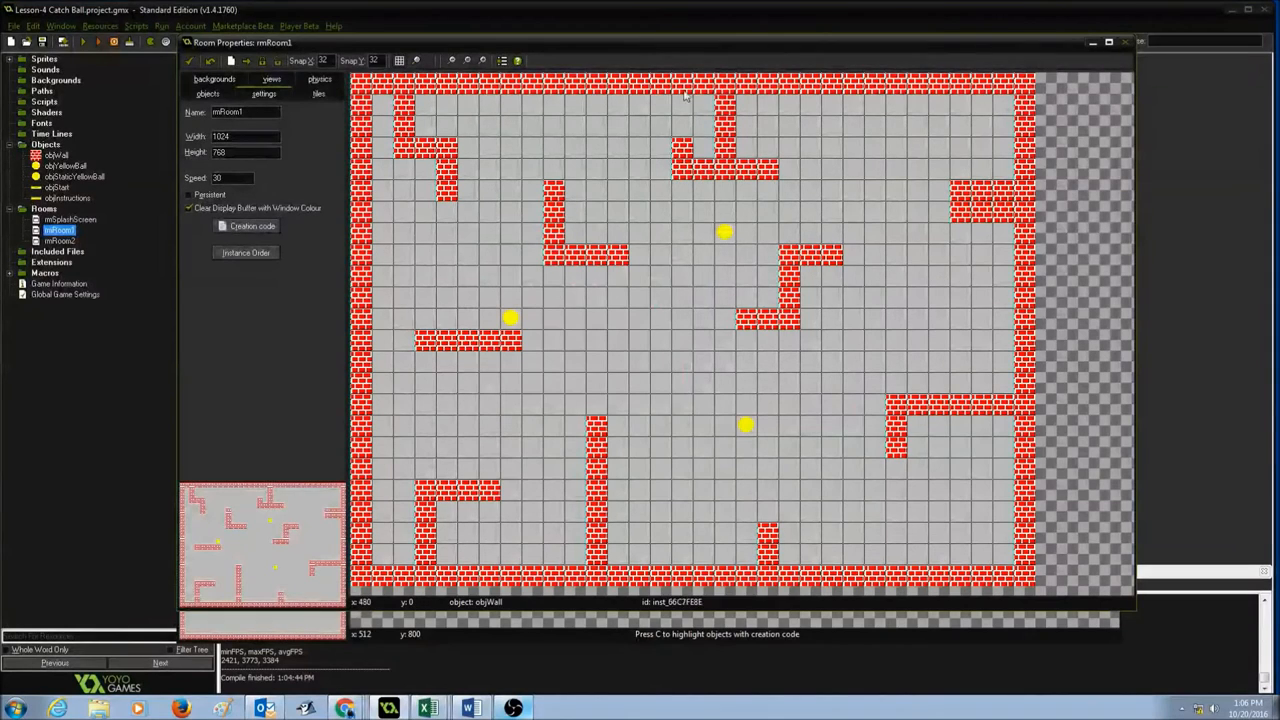
mouse_move(620, 570)
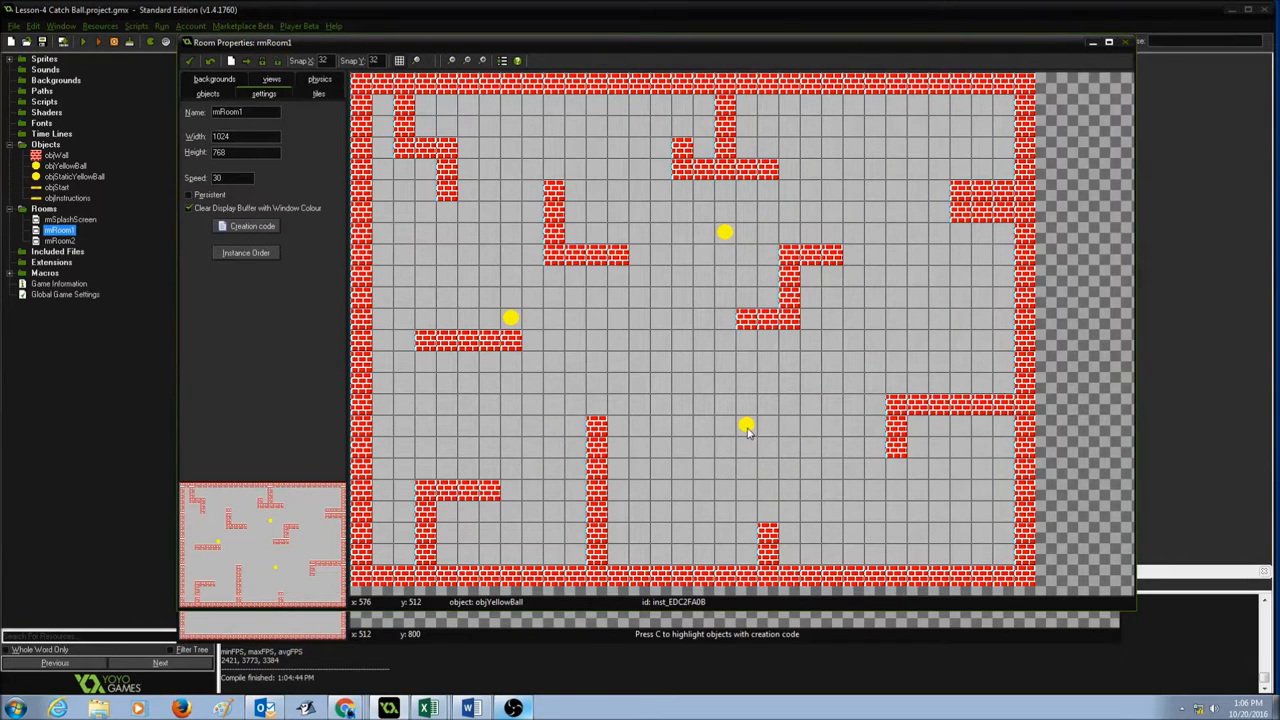
Show rmRoom1's object-placement settings with the wall object selected to add
left_click(208, 94)
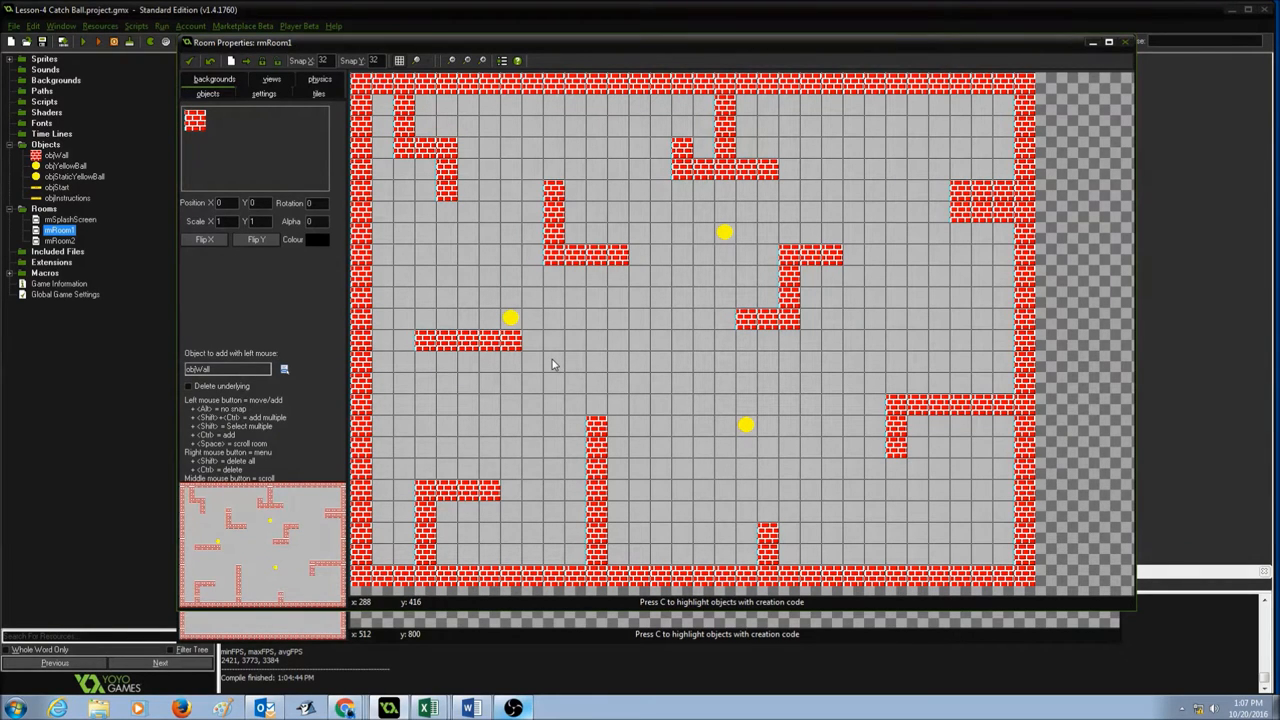
mouse_move(550, 308)
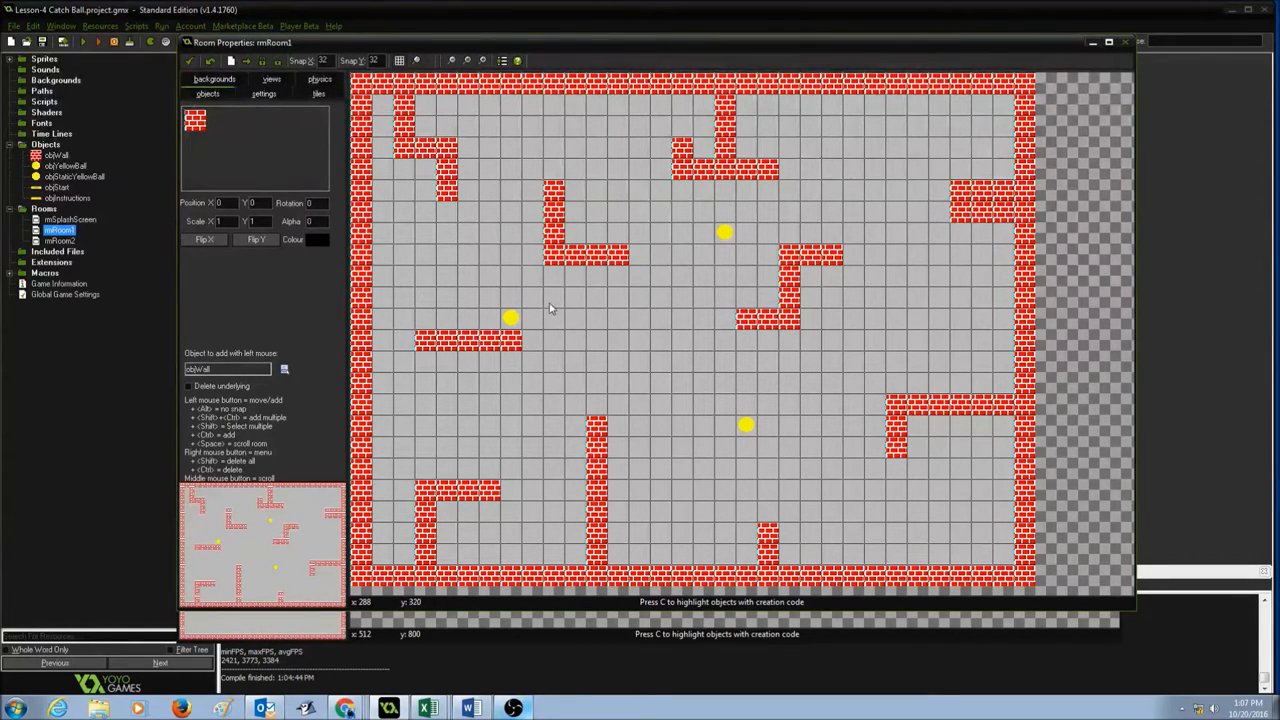
mouse_move(568, 378)
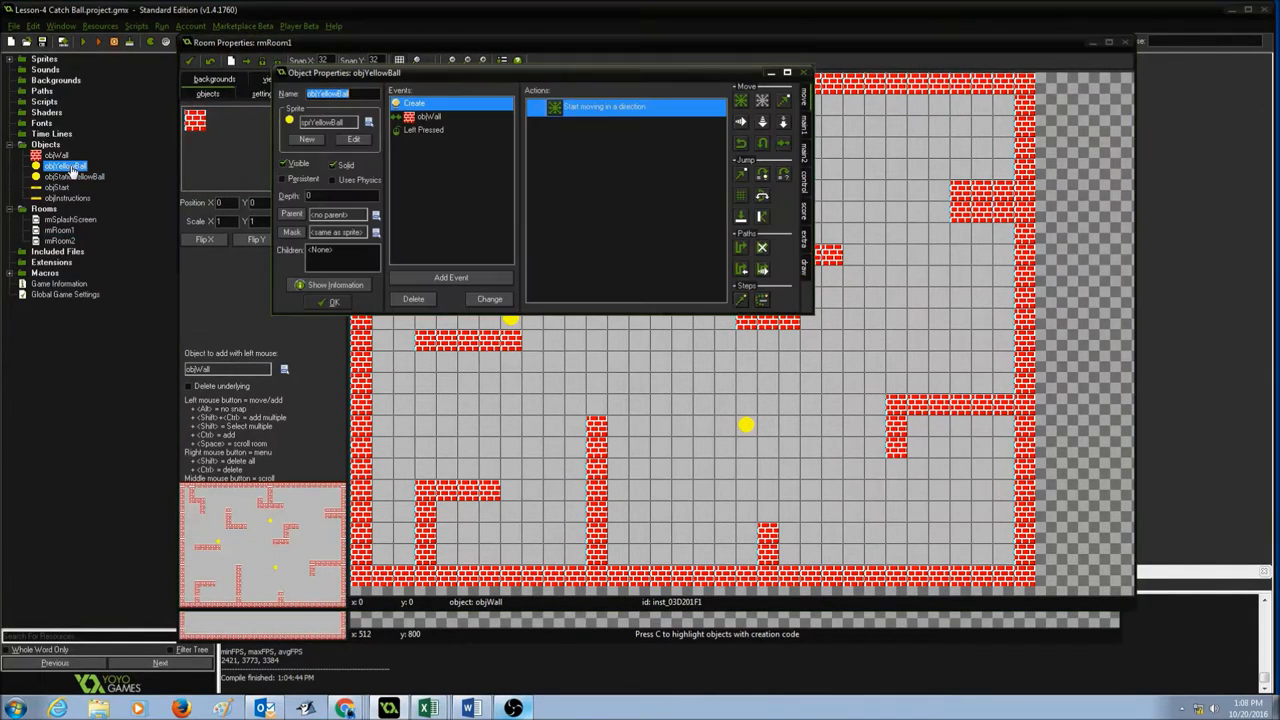
mouse_move(422, 148)
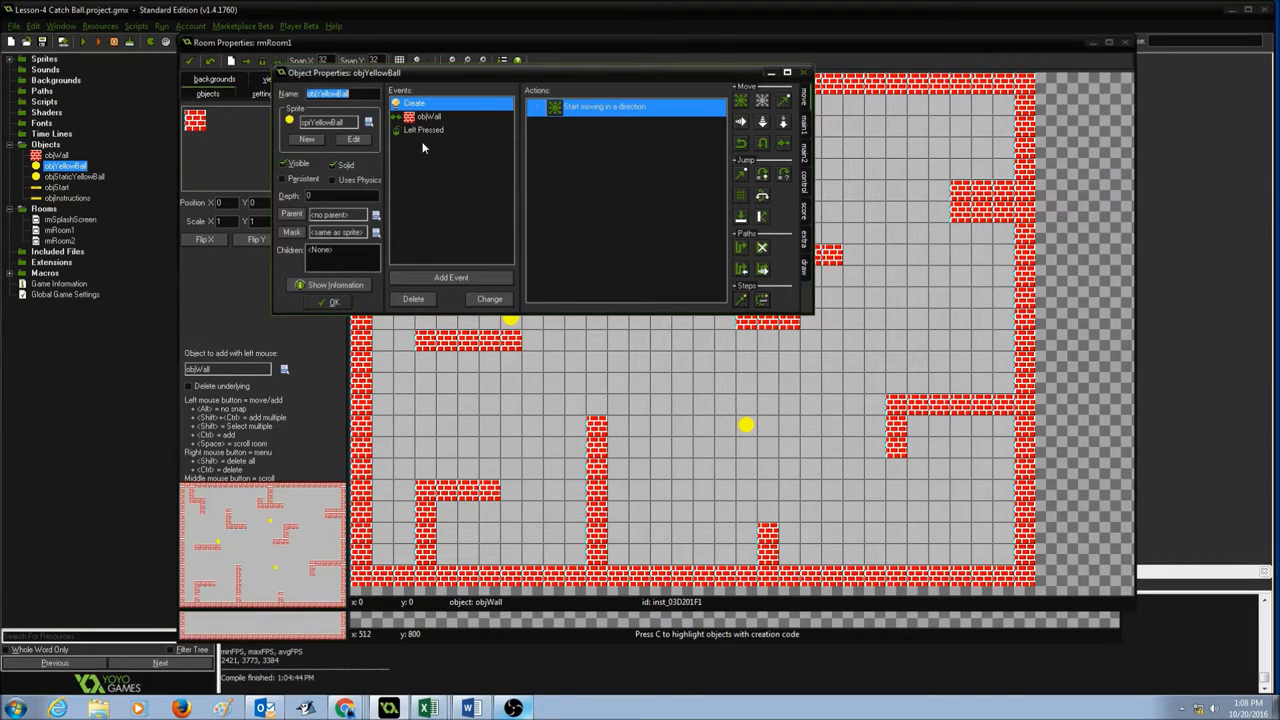
View objYellowBall's Left Pressed event, which currently destroys the instance
left_click(424, 130)
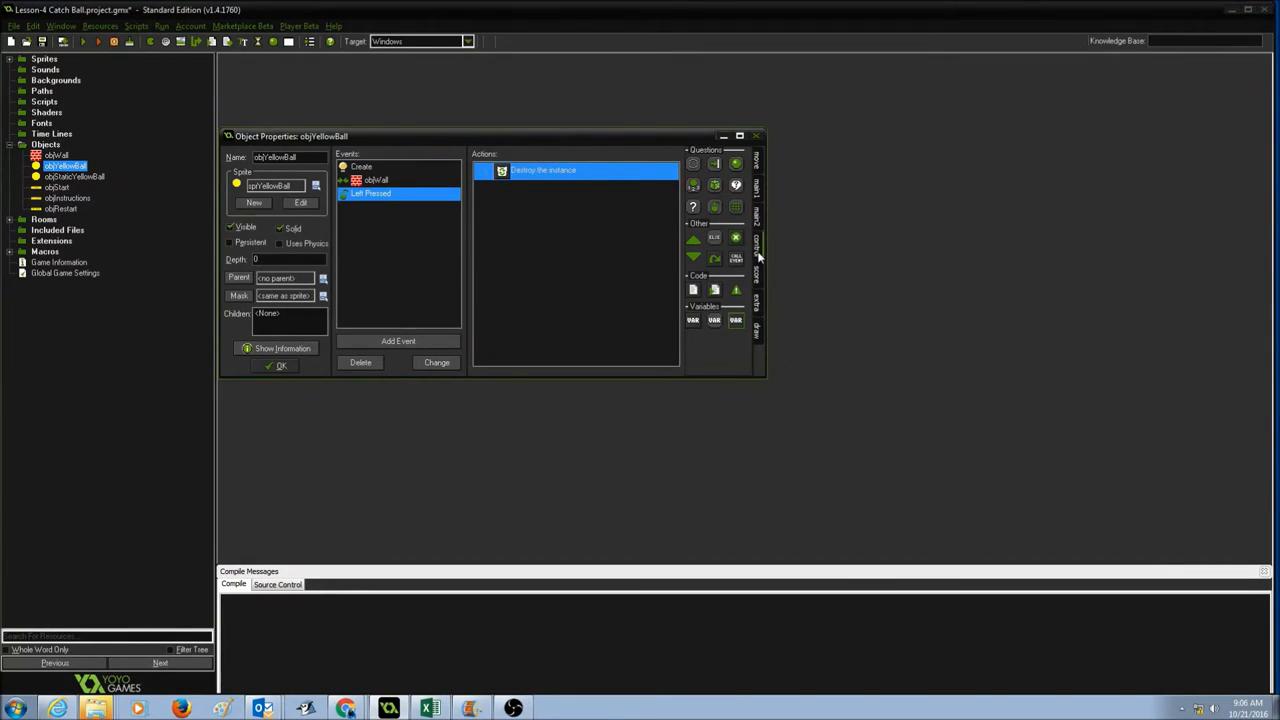
mouse_move(706, 228)
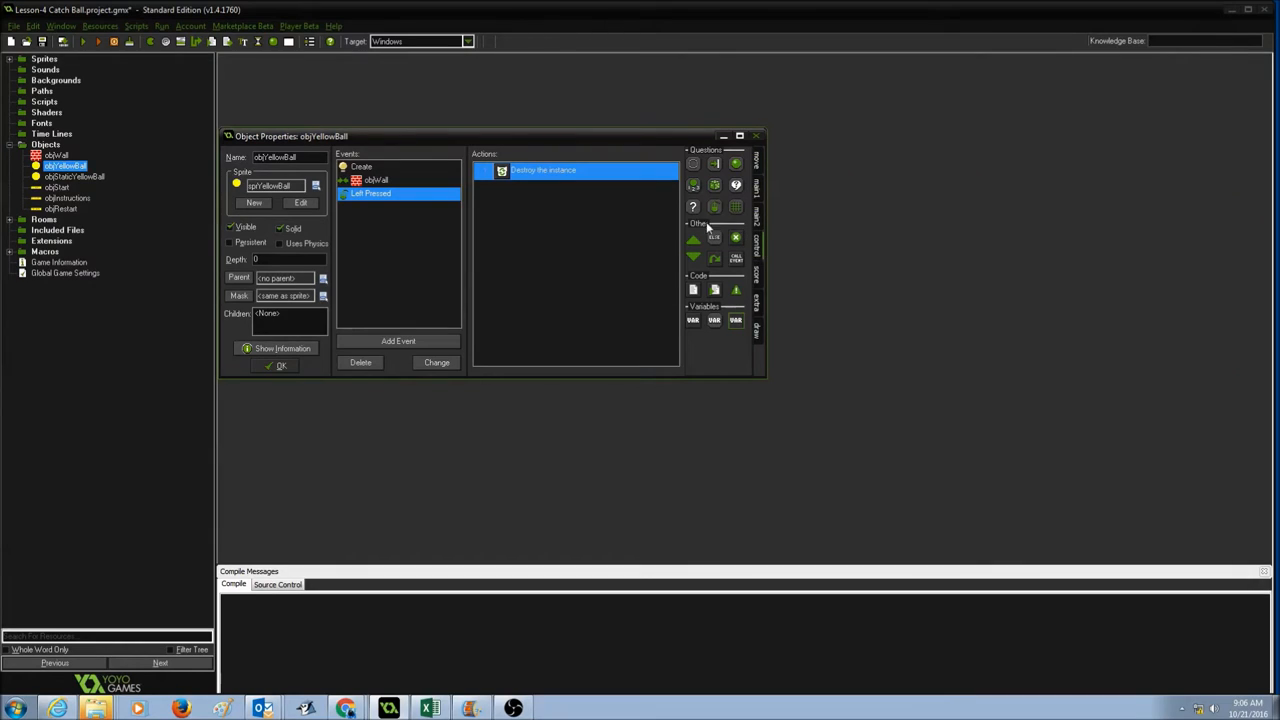
mouse_move(690, 200)
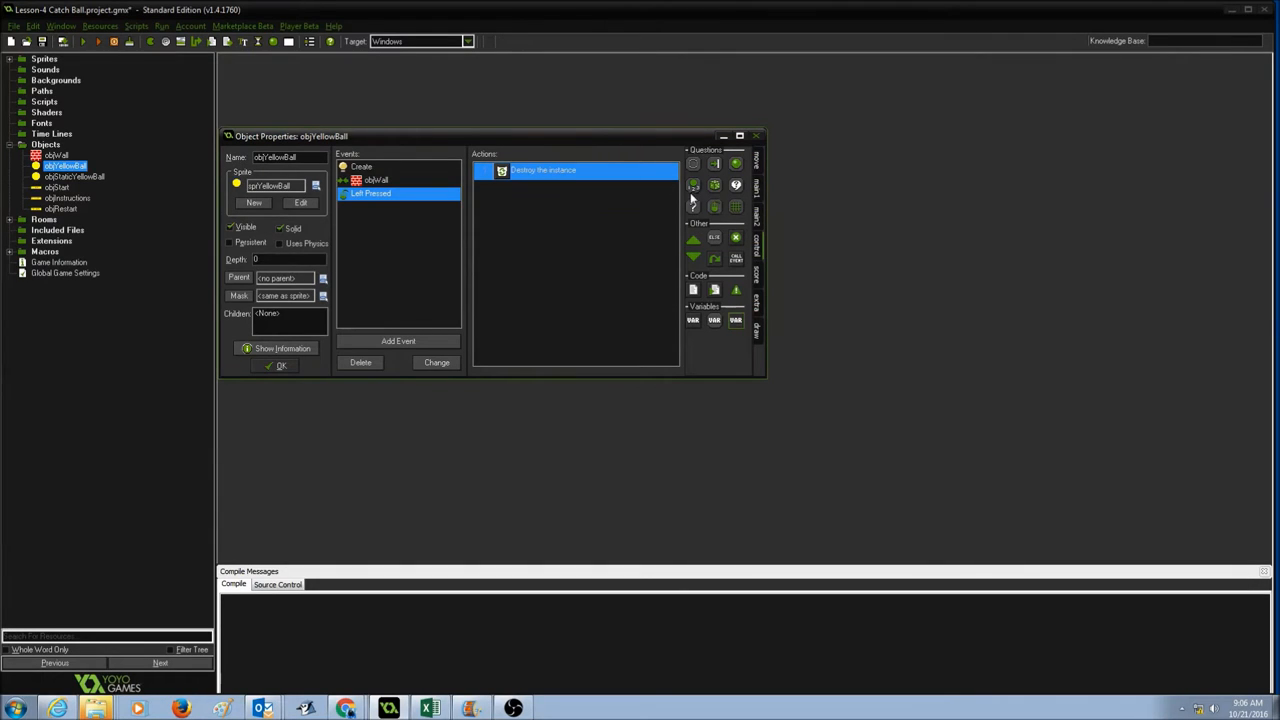
mouse_move(692, 190)
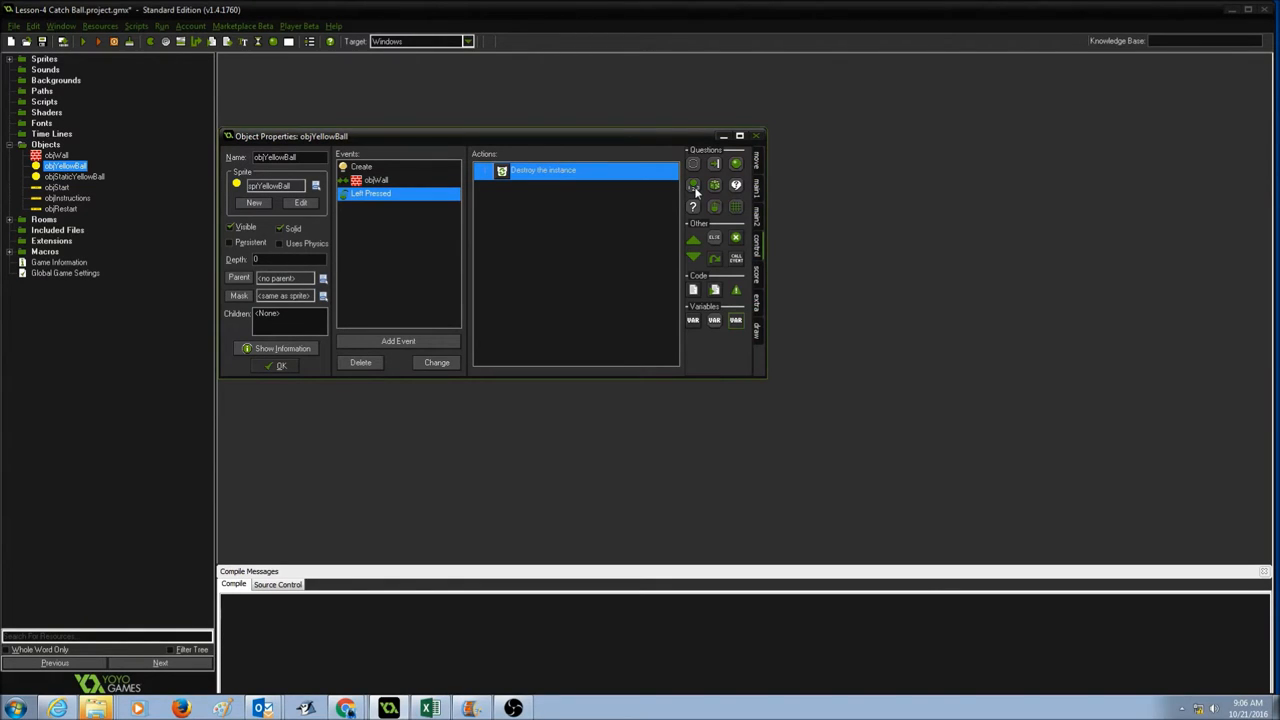
mouse_move(668, 200)
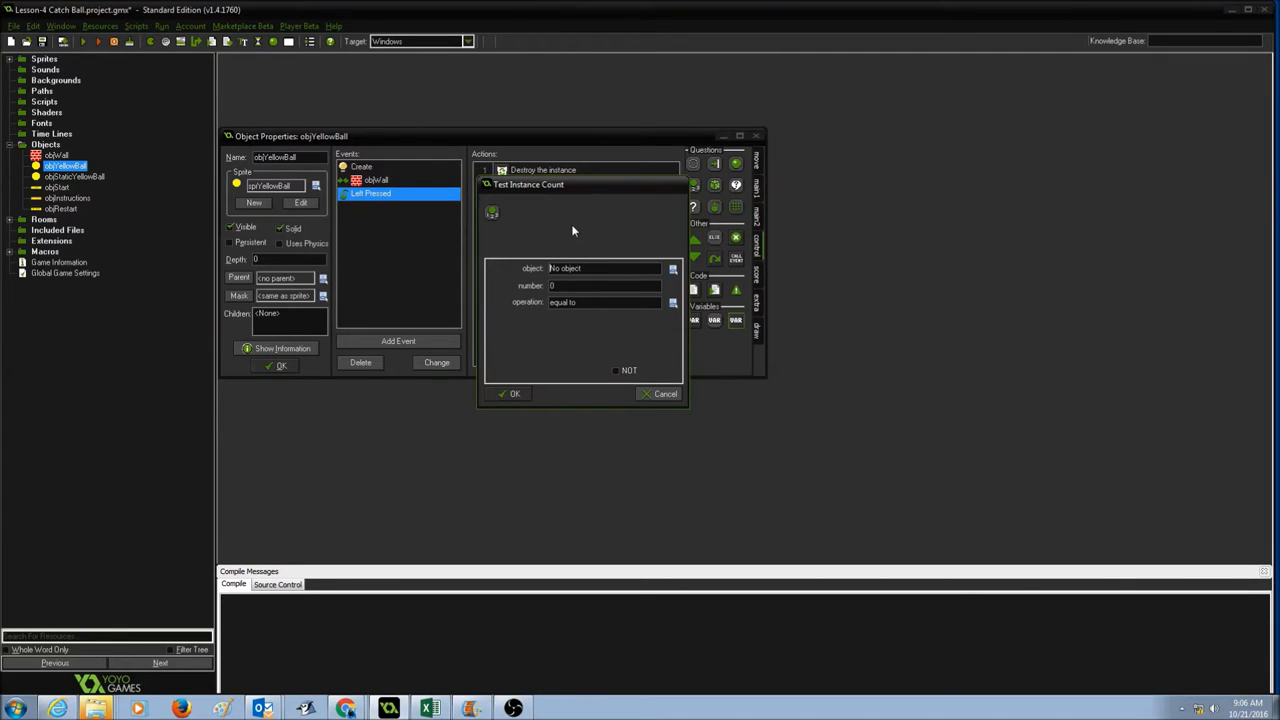
mouse_move(500, 196)
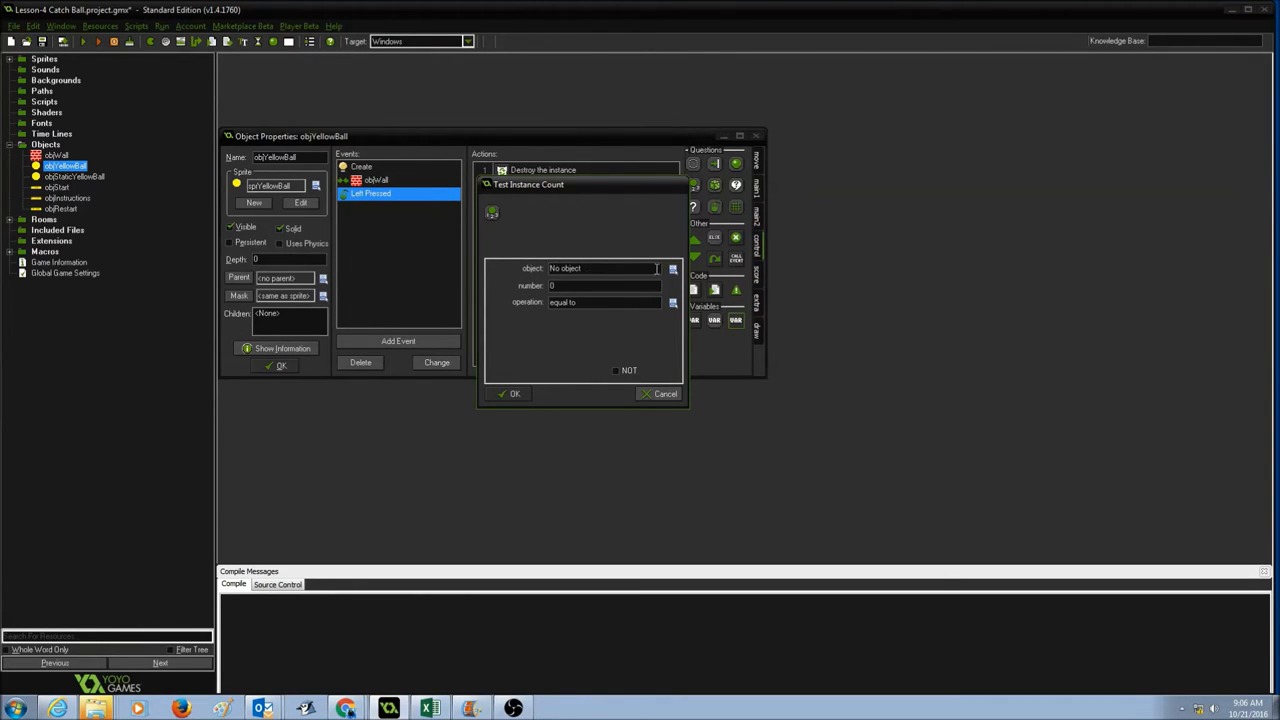
Add a Test Instance Count action for objYellowBall with number 0, equal to
left_click(672, 268)
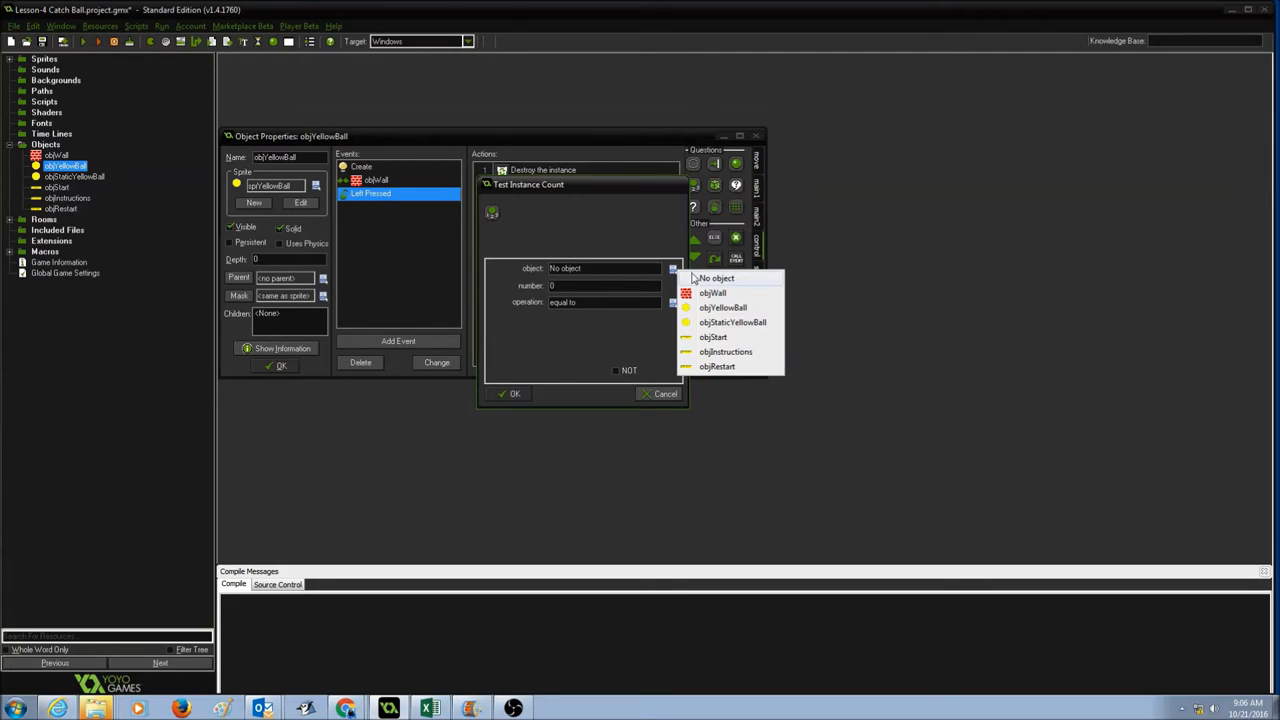
mouse_move(704, 280)
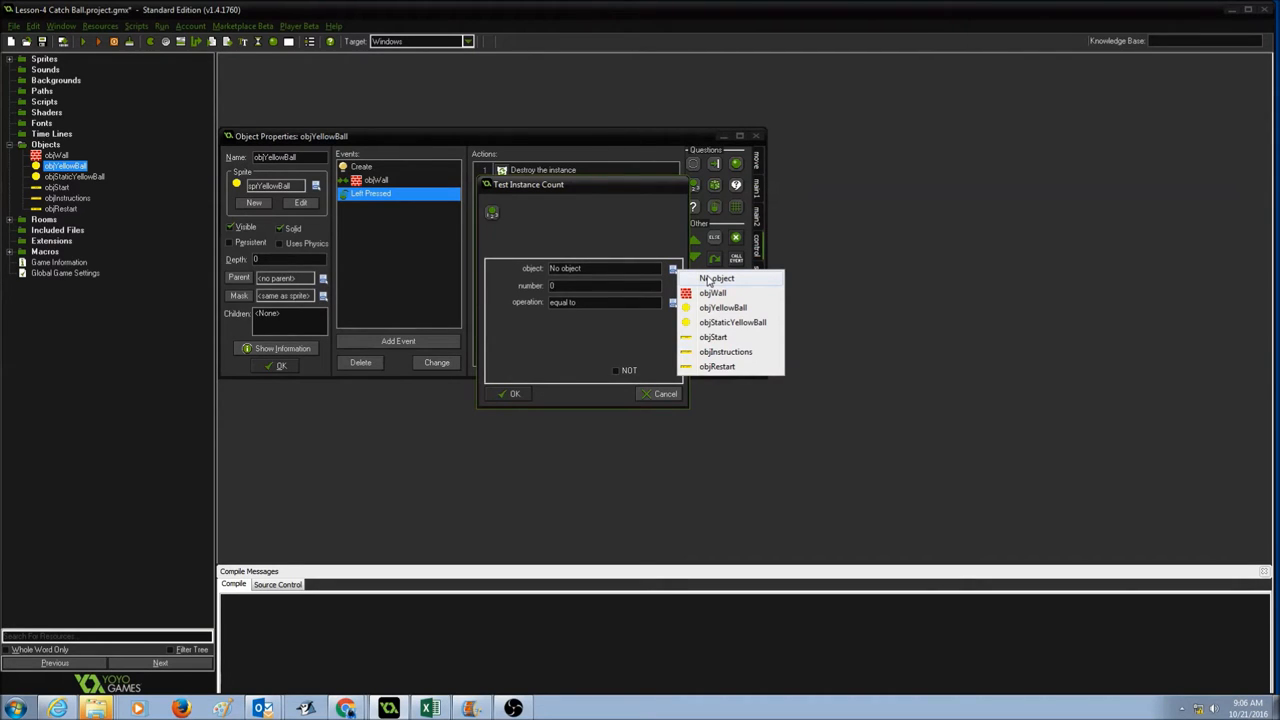
left_click(722, 308)
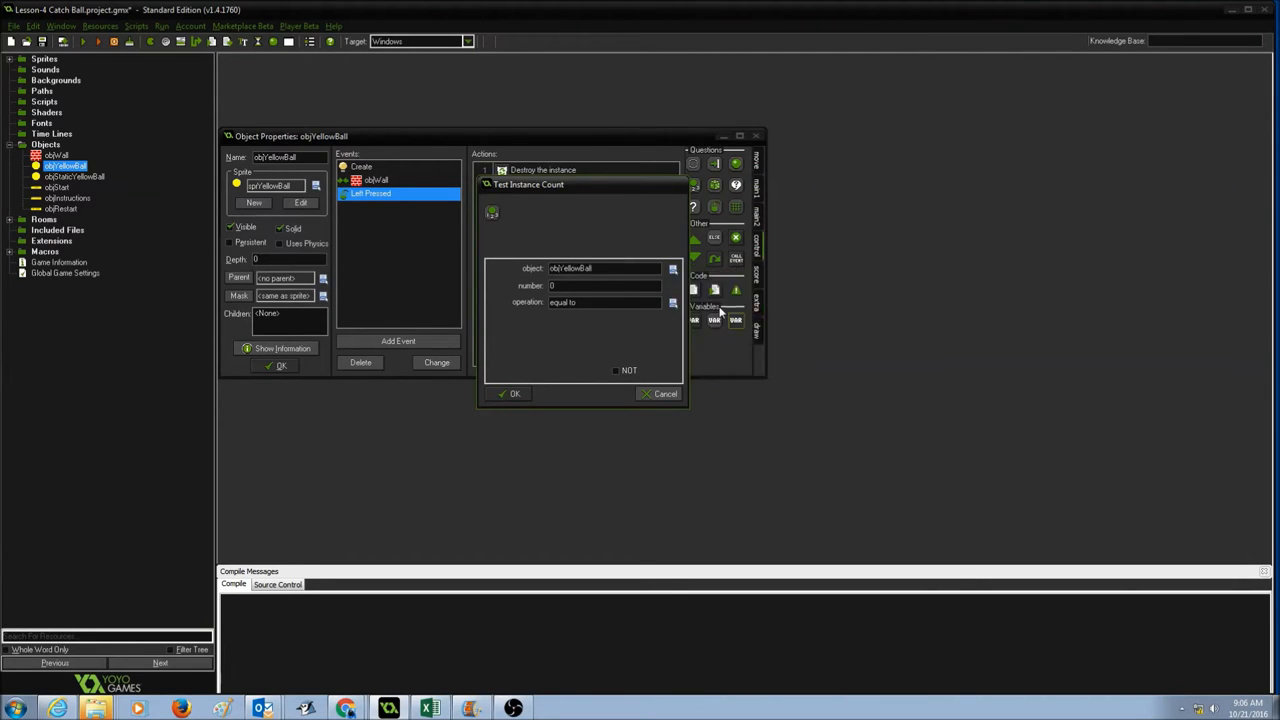
mouse_move(524, 296)
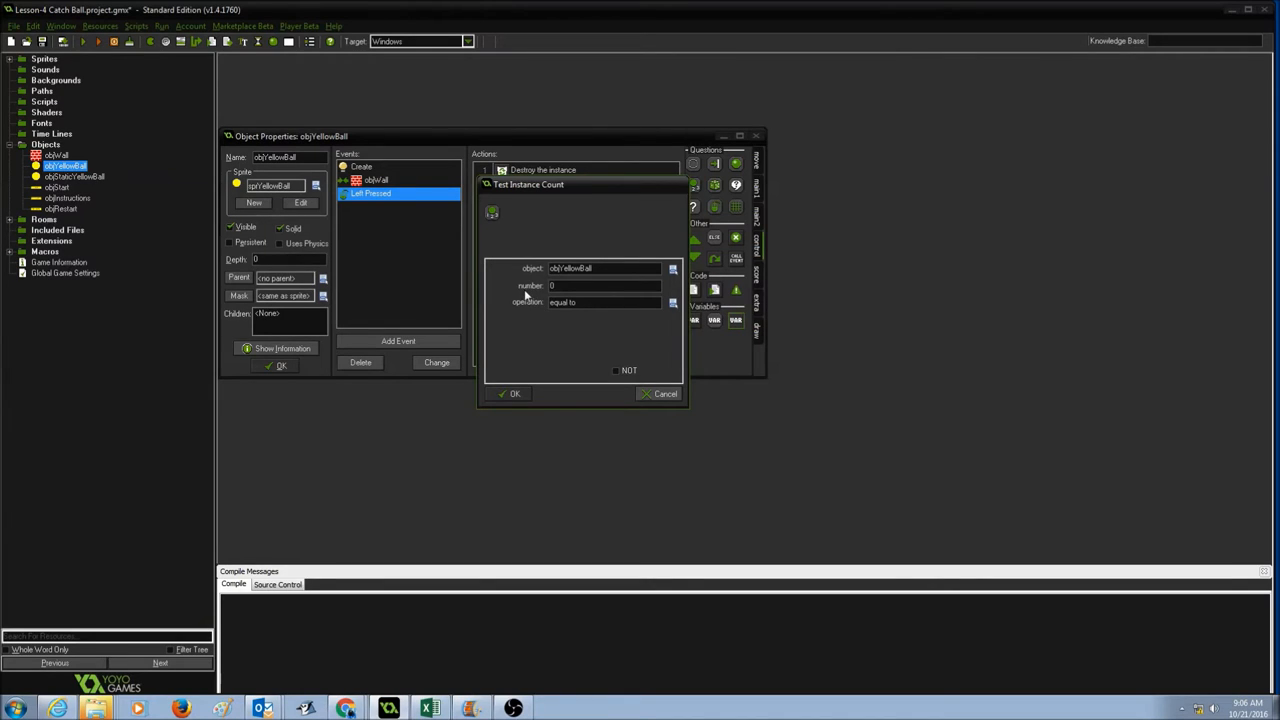
mouse_move(558, 300)
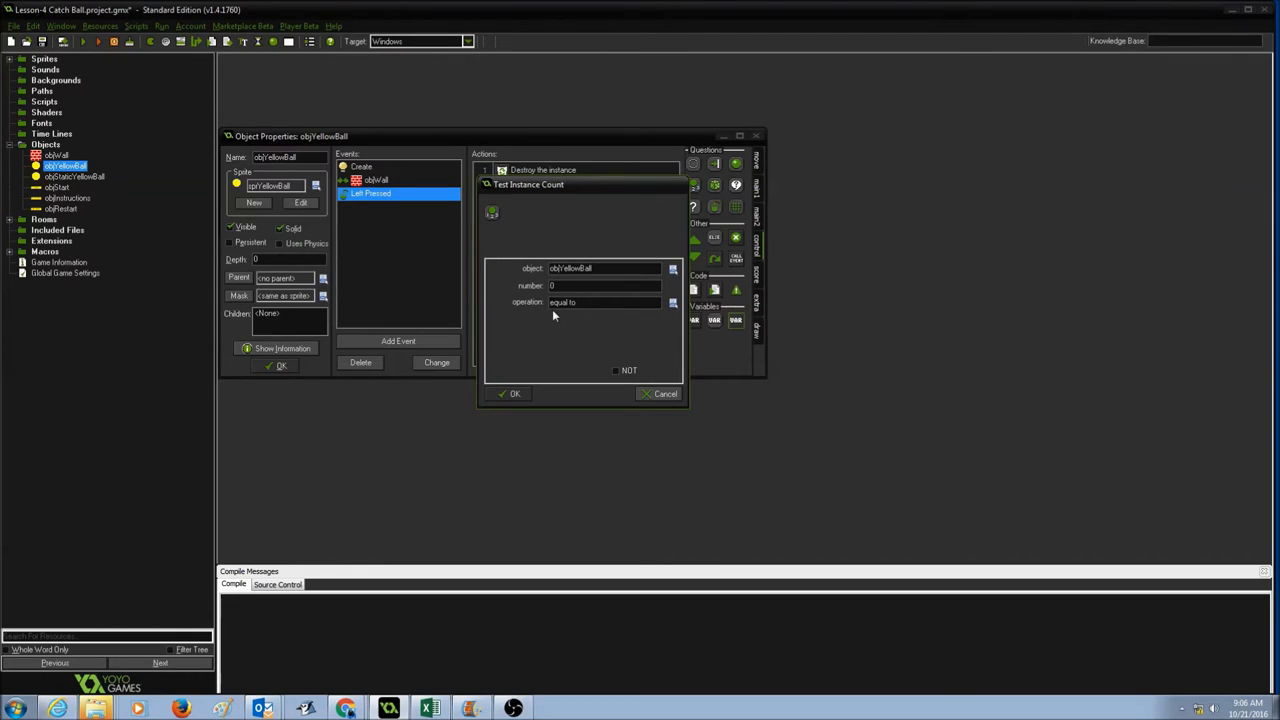
mouse_move(618, 318)
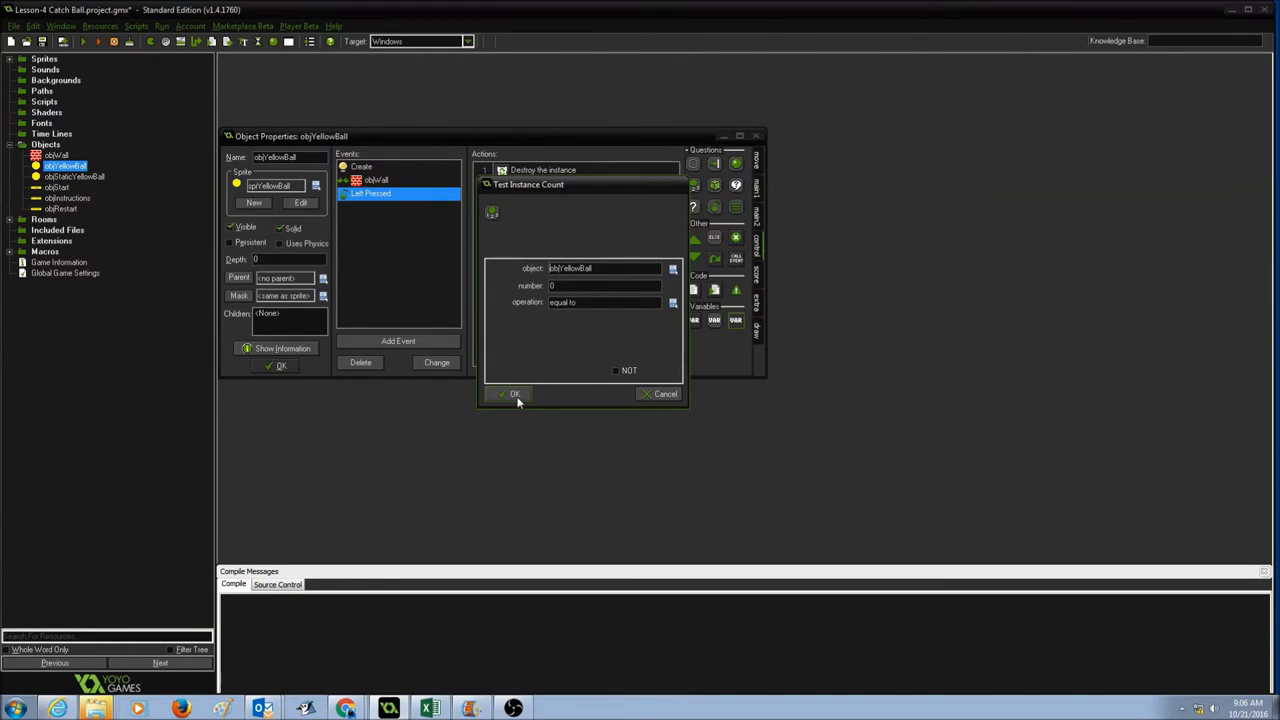
left_click(510, 392)
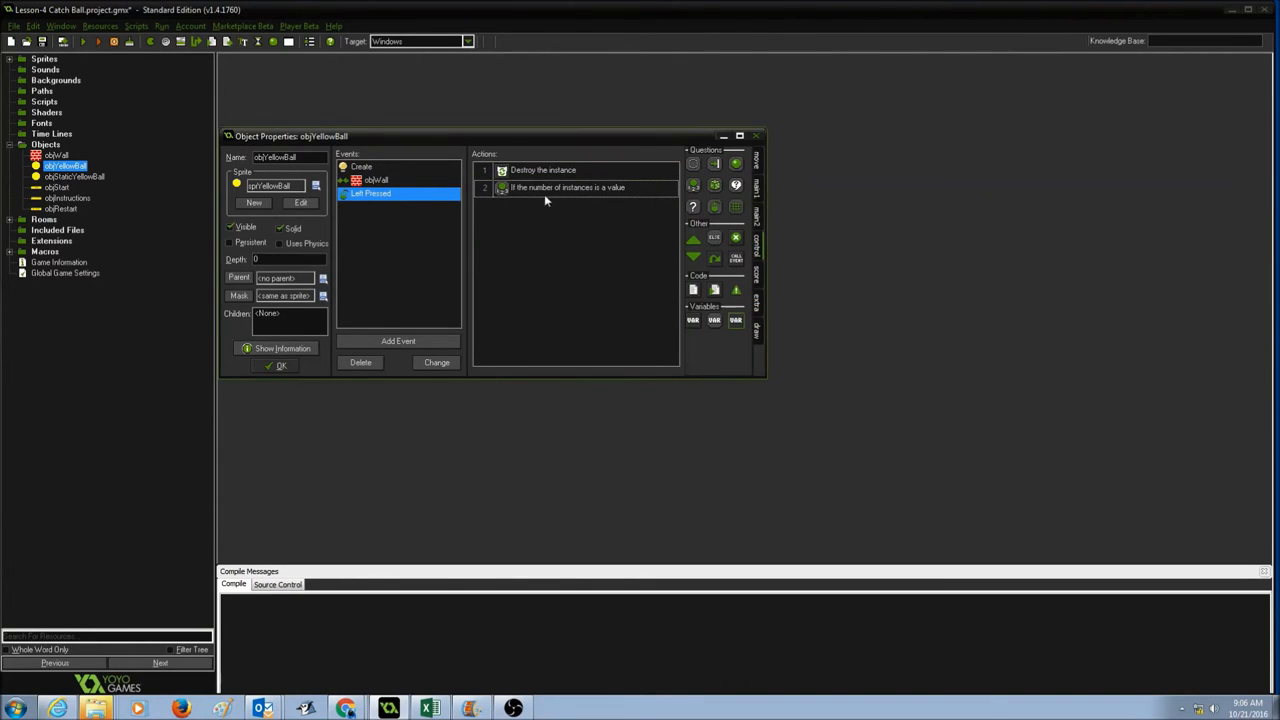
mouse_move(596, 198)
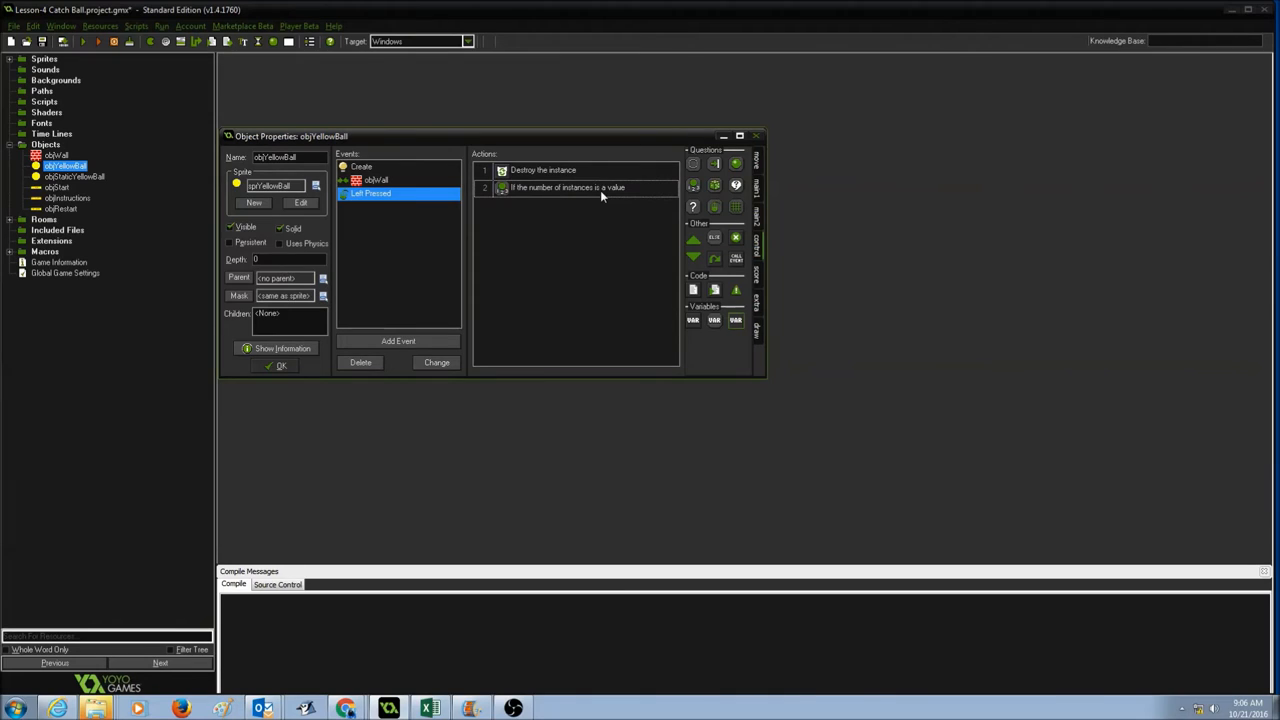
mouse_move(616, 192)
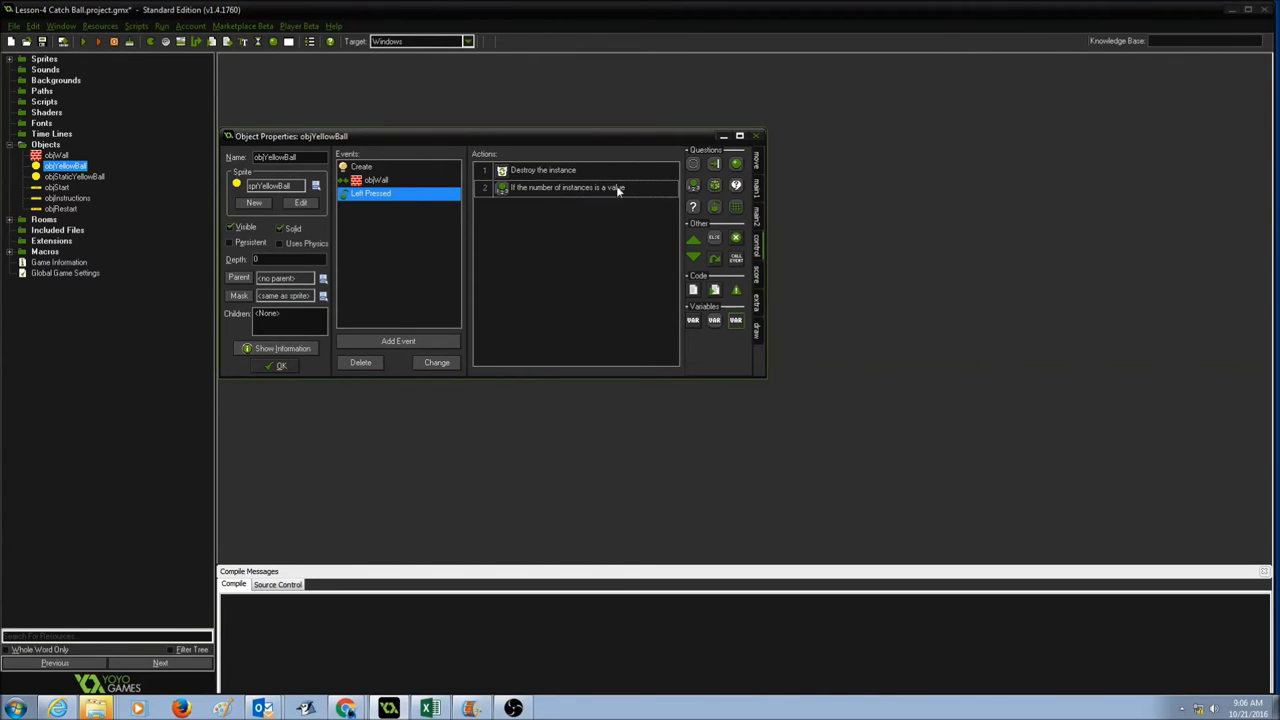
Show the Main1 room actions to add Go to next room after the count test
left_click(756, 180)
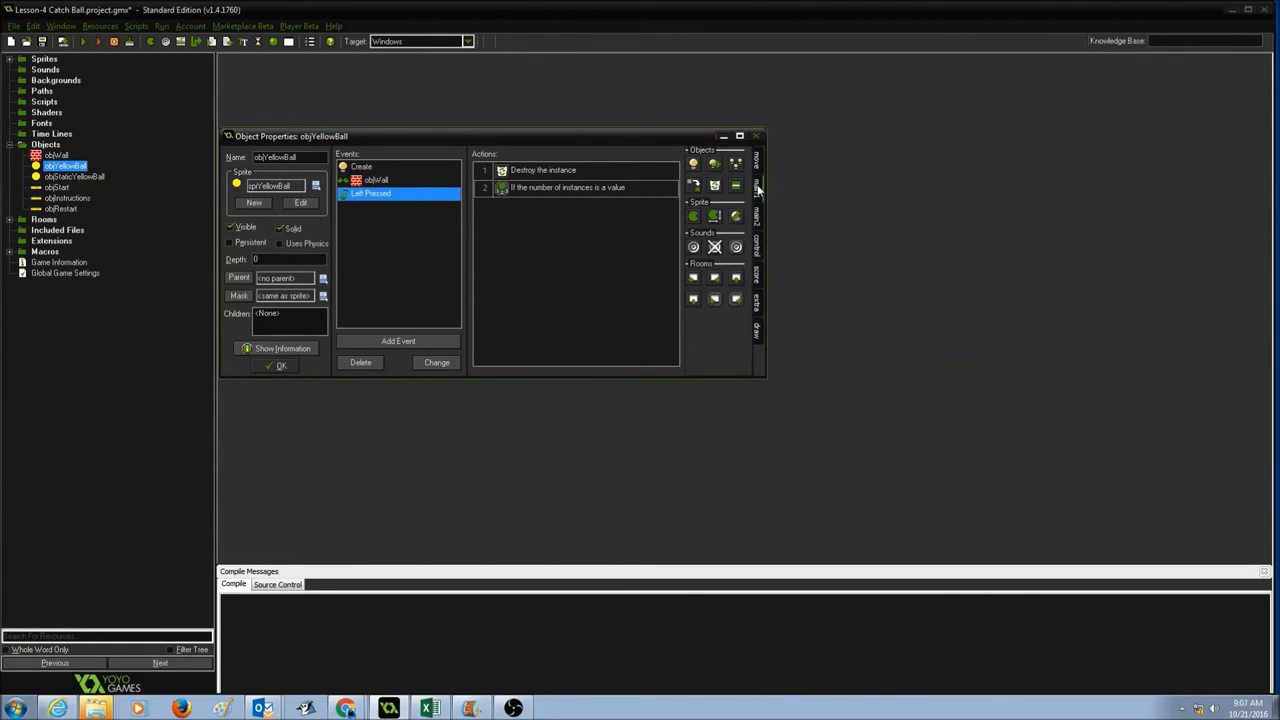
mouse_move(752, 280)
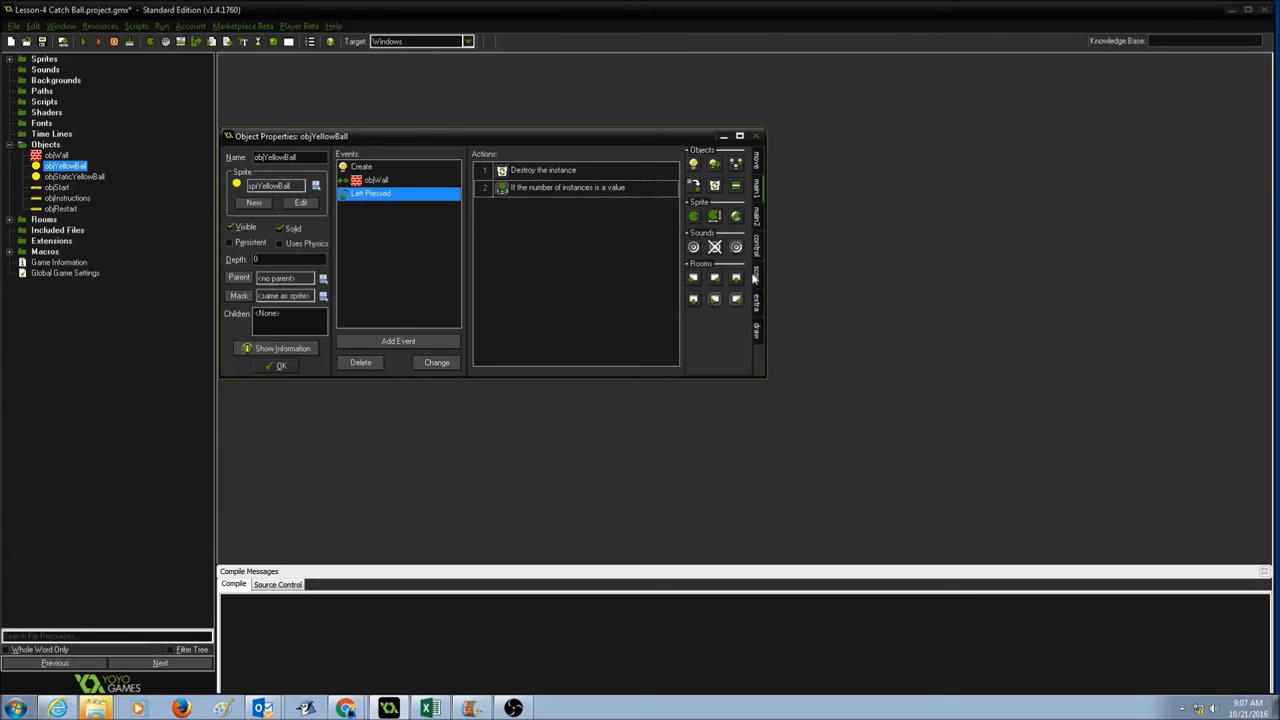
mouse_move(718, 288)
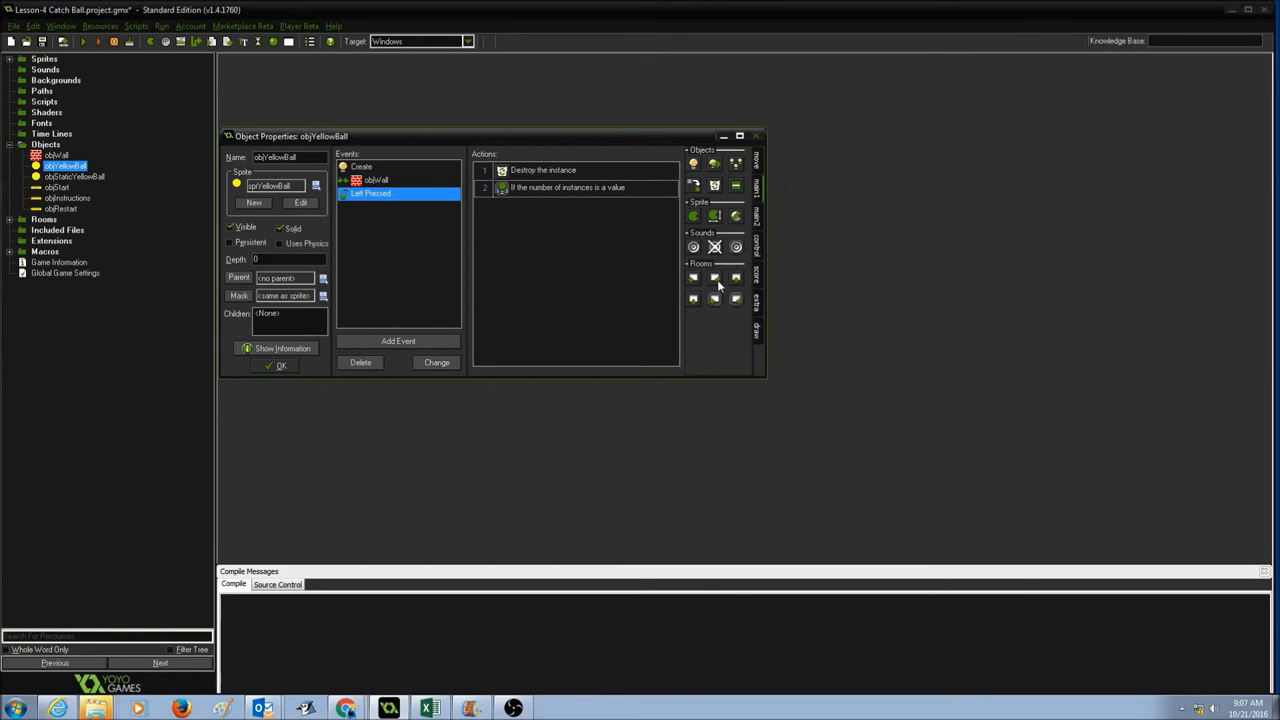
mouse_move(572, 244)
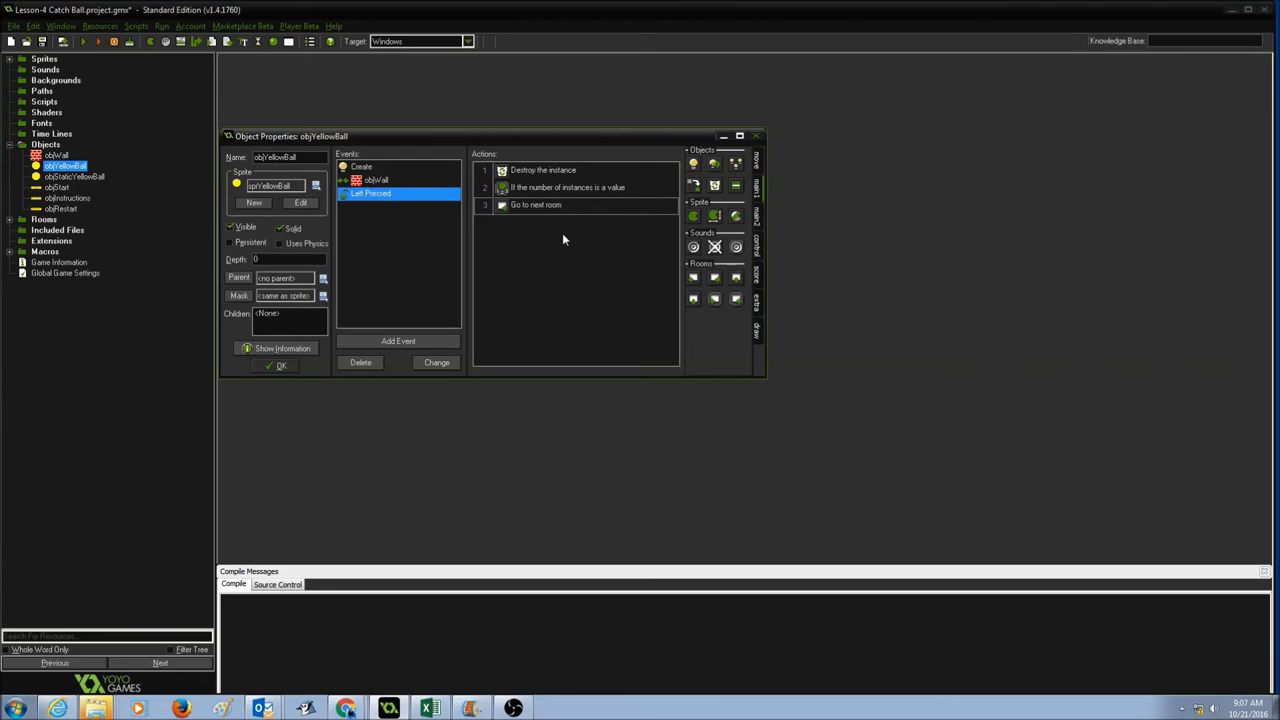
mouse_move(280, 366)
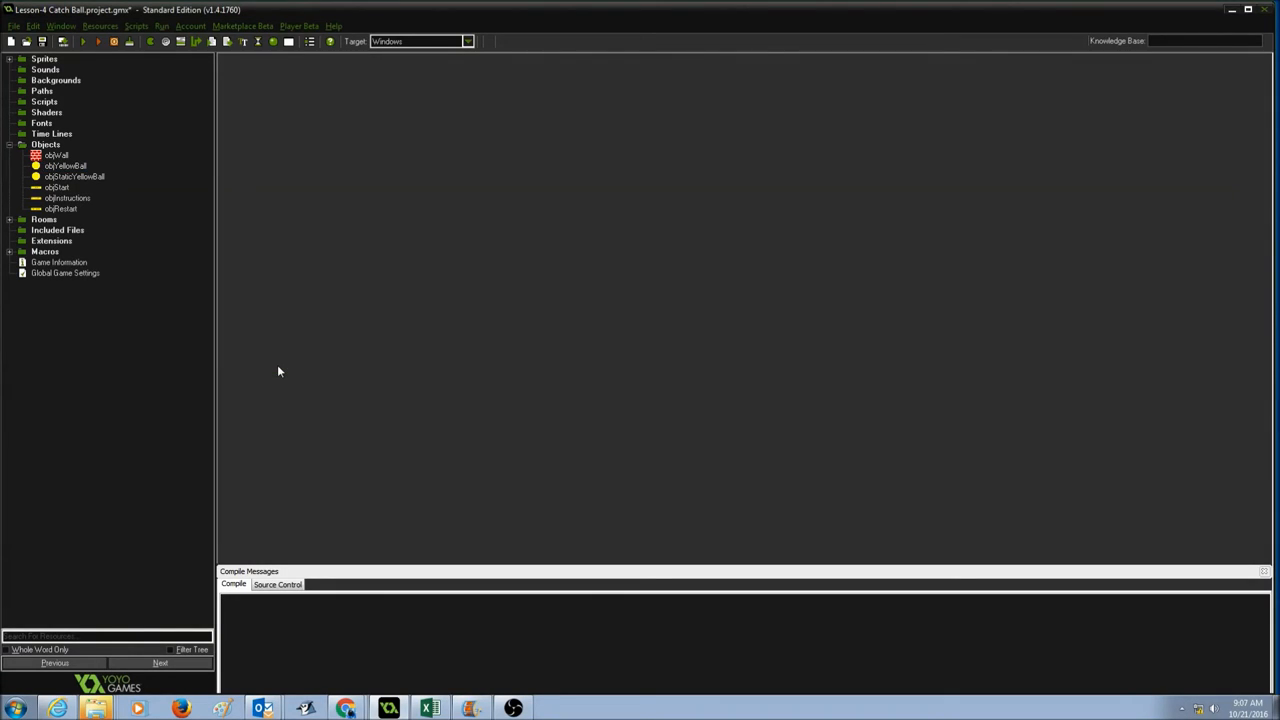
mouse_move(140, 100)
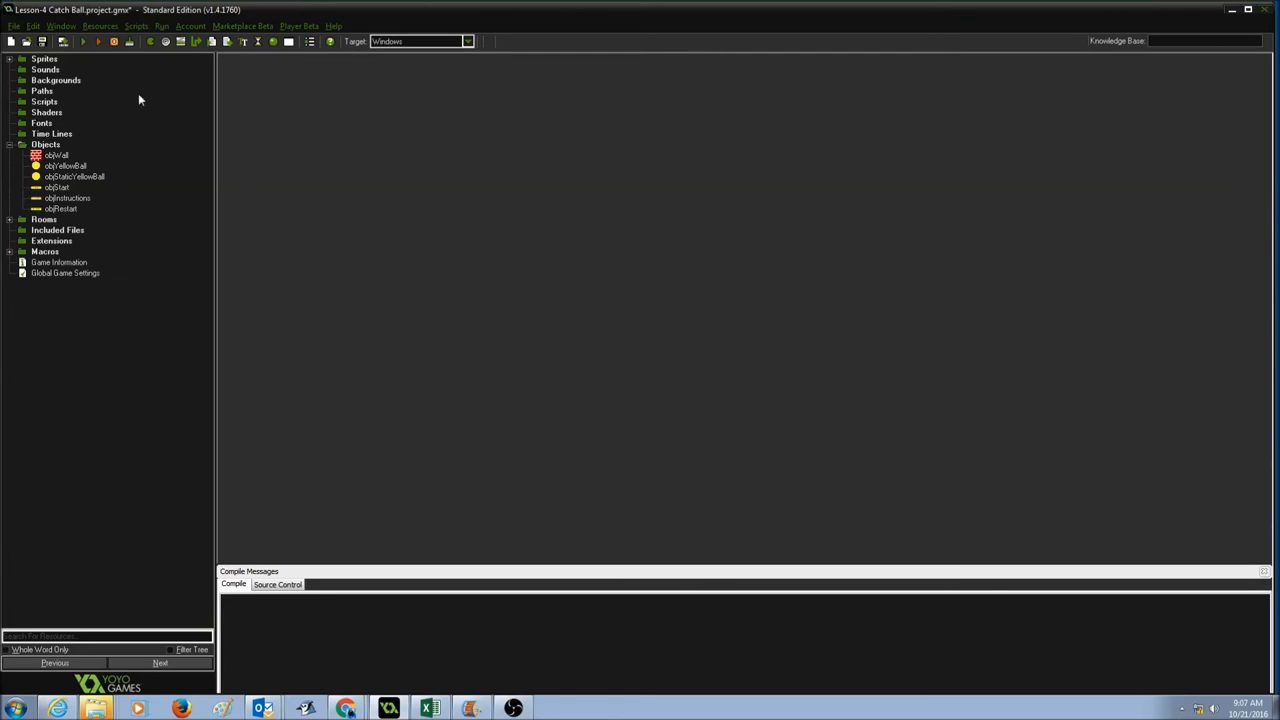
Run the game to compile and launch a test of the Left Pressed behaviour
left_click(84, 40)
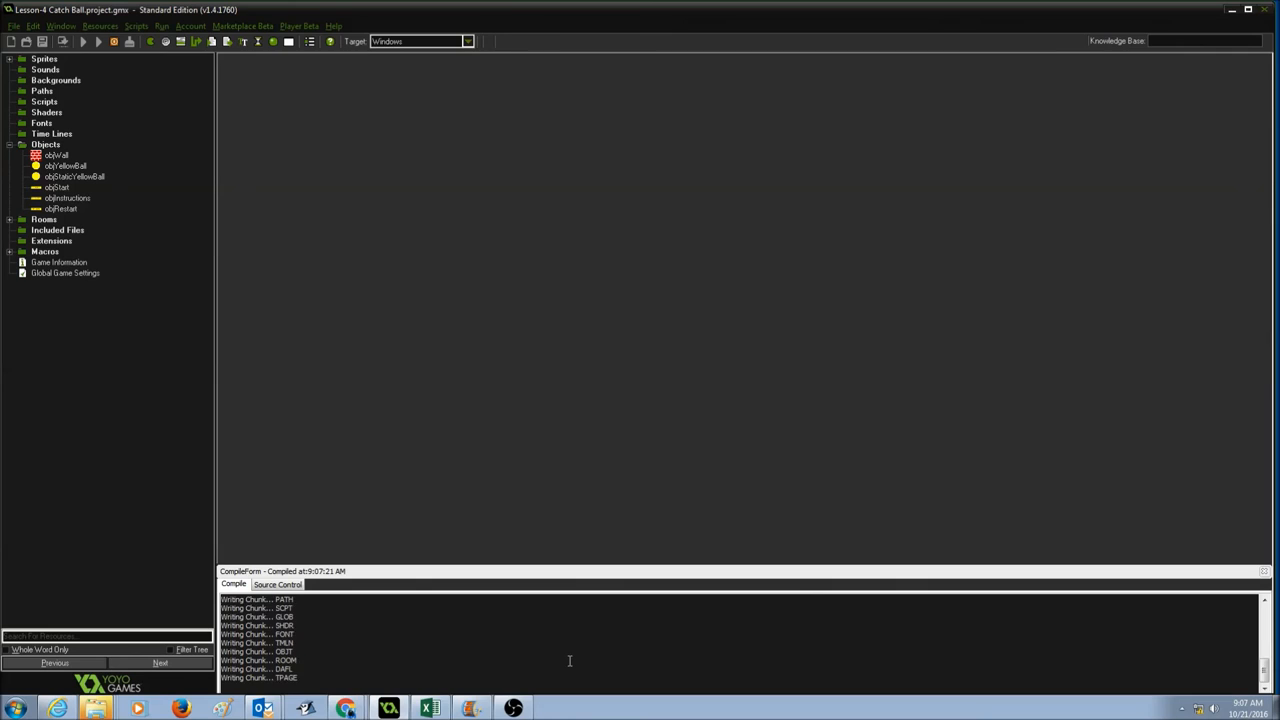
Start the Catch Ball game from the title screen into the maze room
left_click(82, 40)
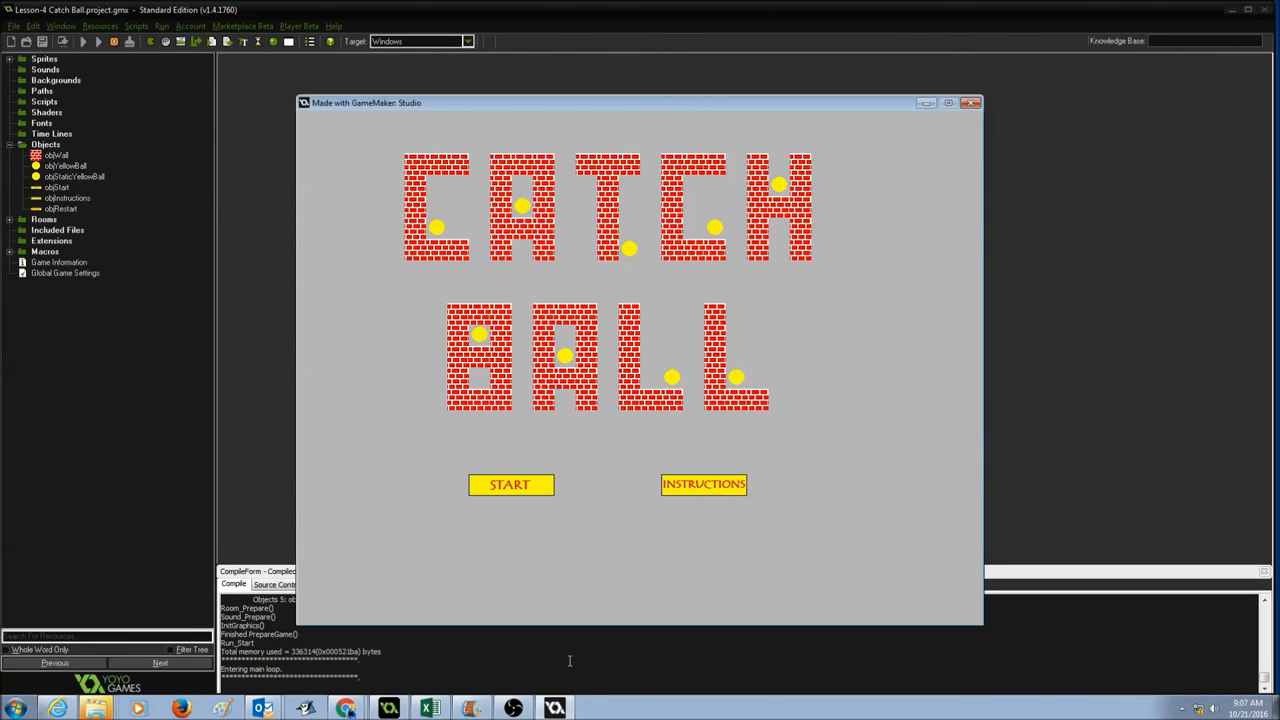
left_click(510, 484)
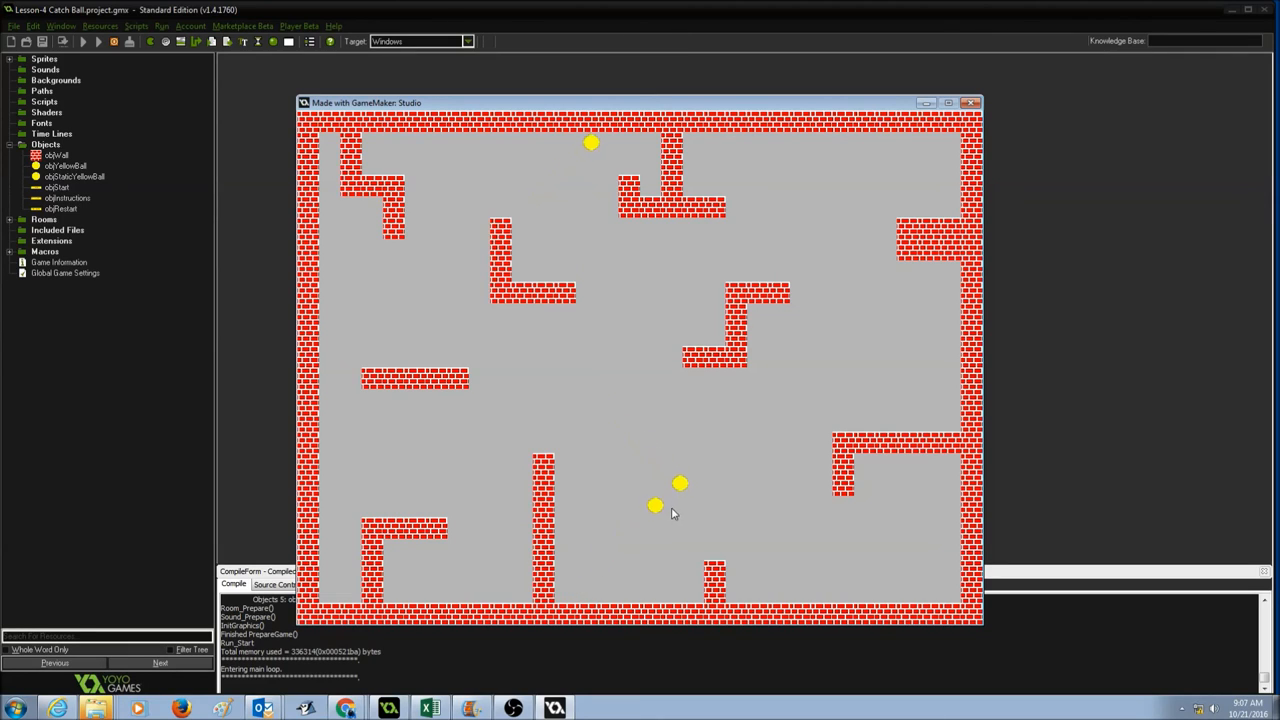
mouse_move(796, 380)
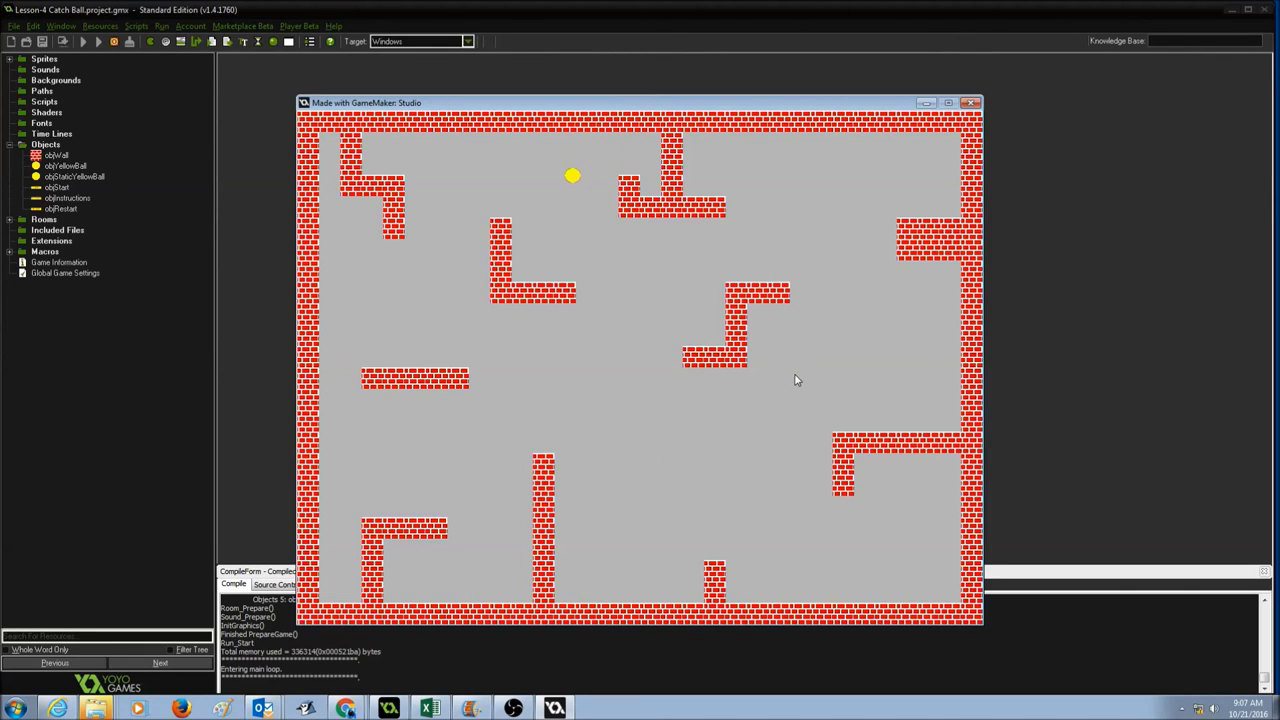